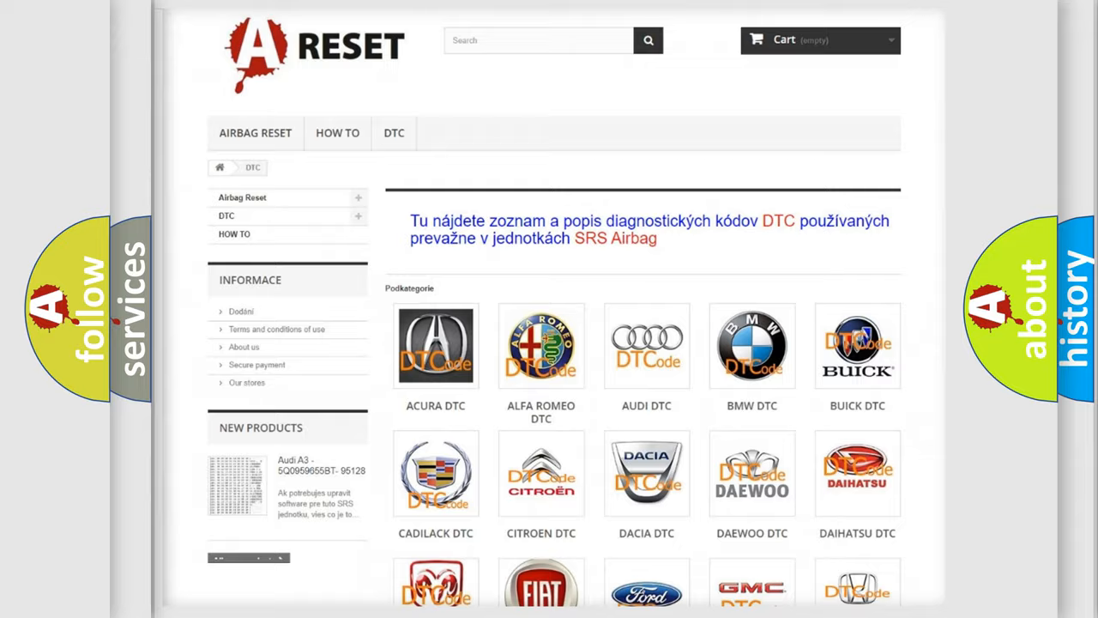
Open the Lincoln tile in the DTC brand grid and browse its B0001:11 through B1-series codes.
scroll("down", 3)
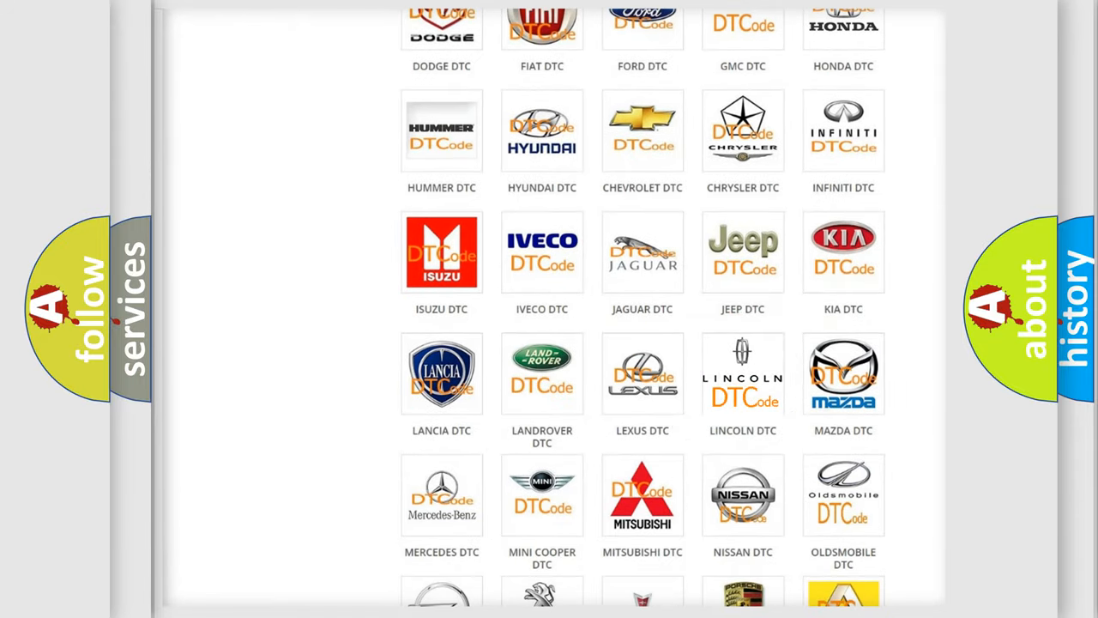
left_click(743, 373)
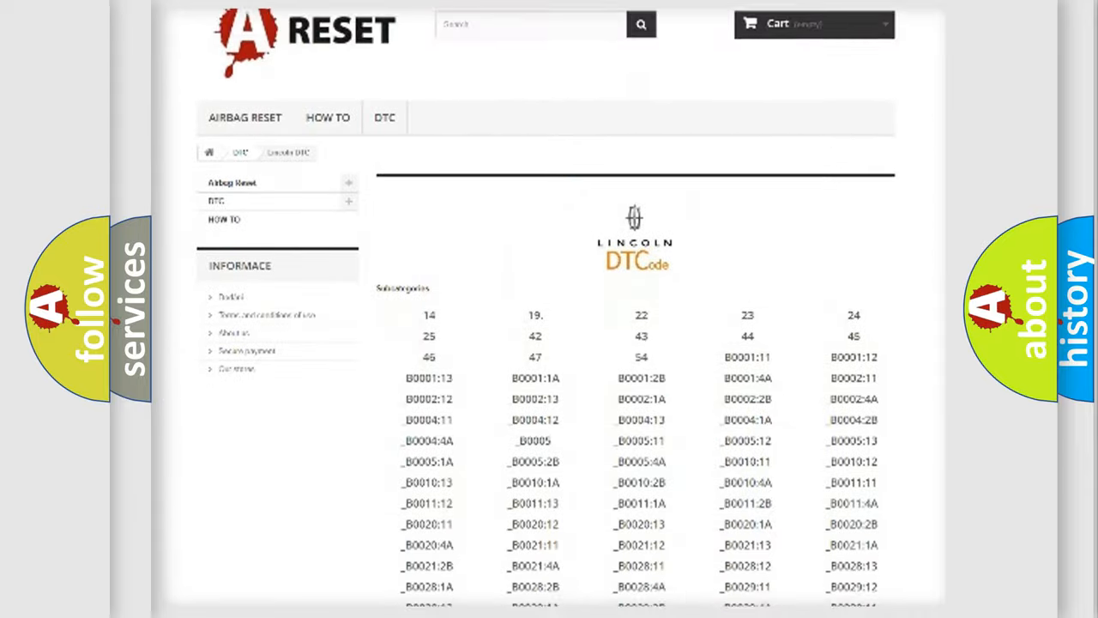
scroll("down", 3)
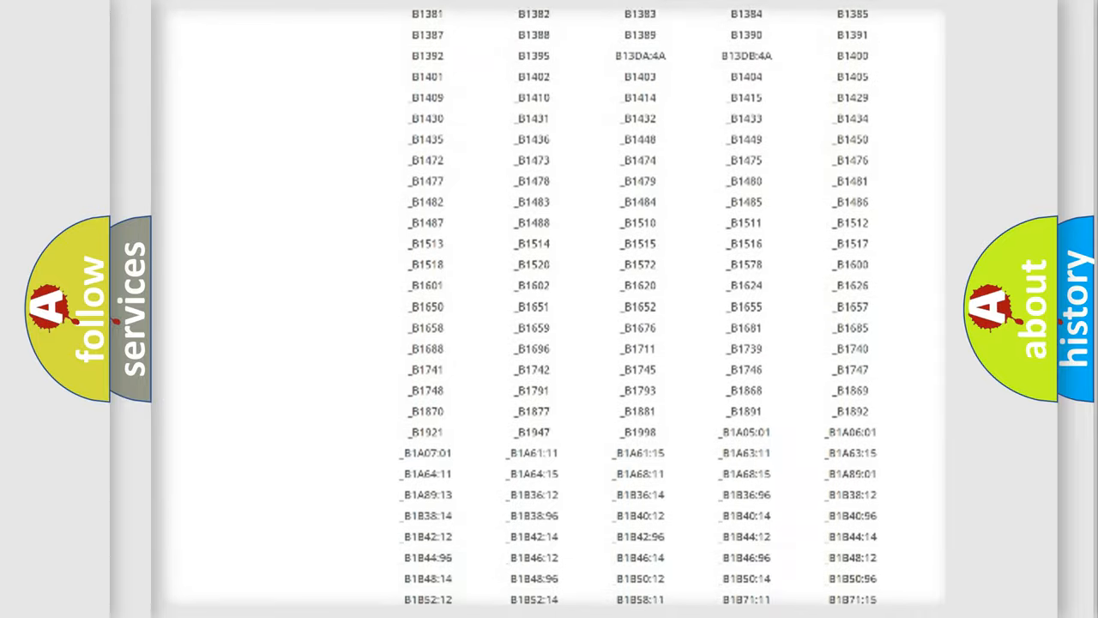